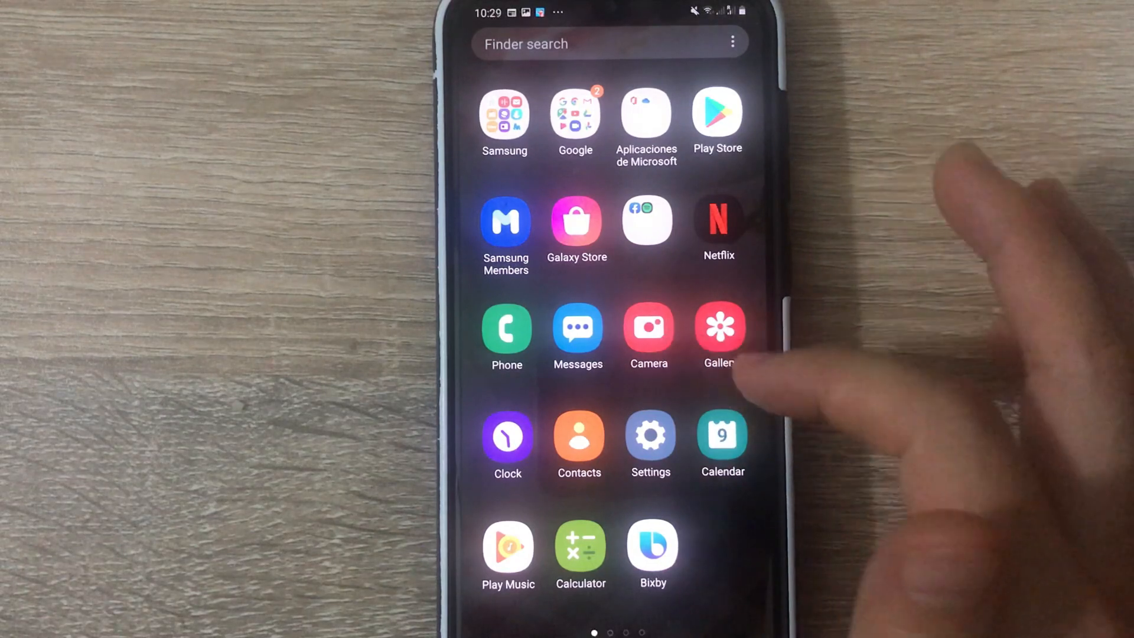
Step: Launch Messages and reach the More settings page of its settings
left_click(577, 330)
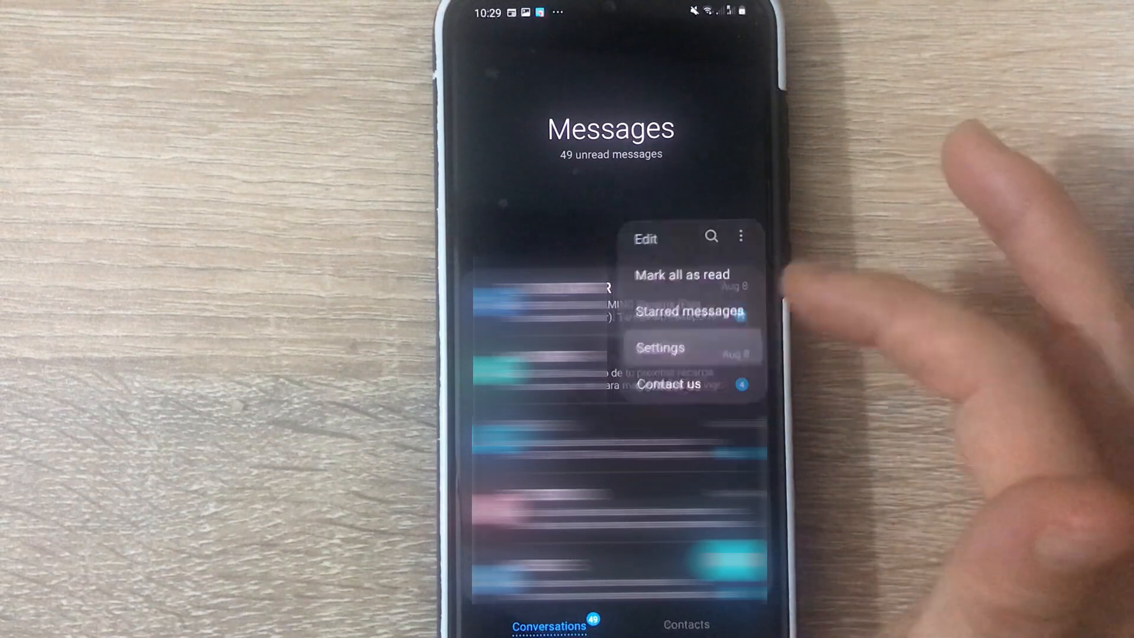
left_click(660, 348)
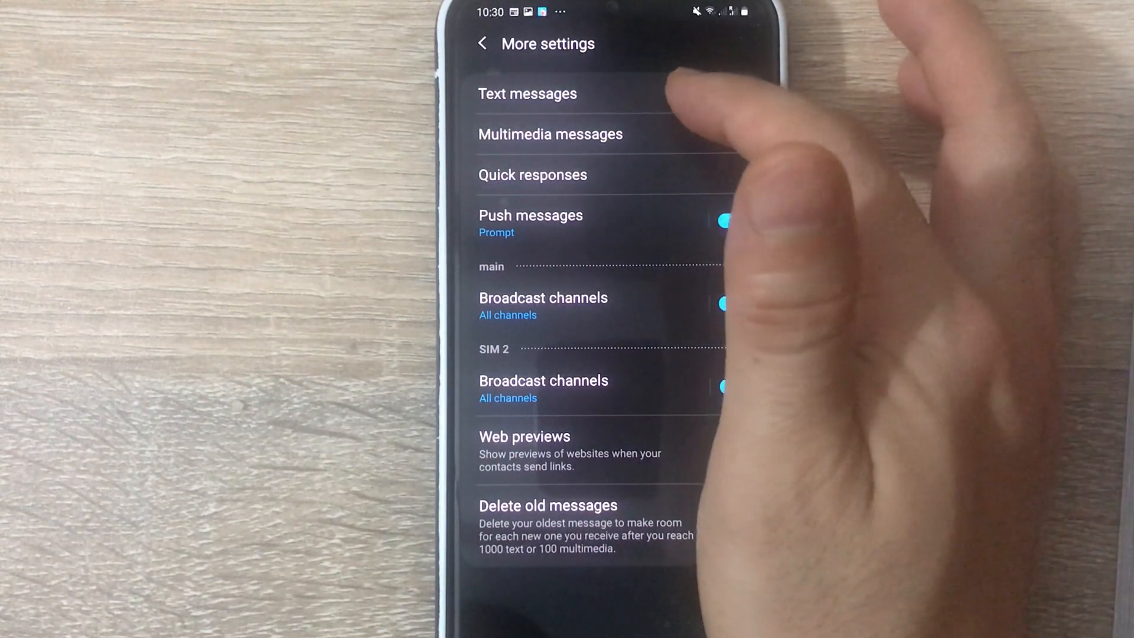
Step: Open Text messages settings to show GSM alphabet, Unicode and Automatic input modes
left_click(526, 93)
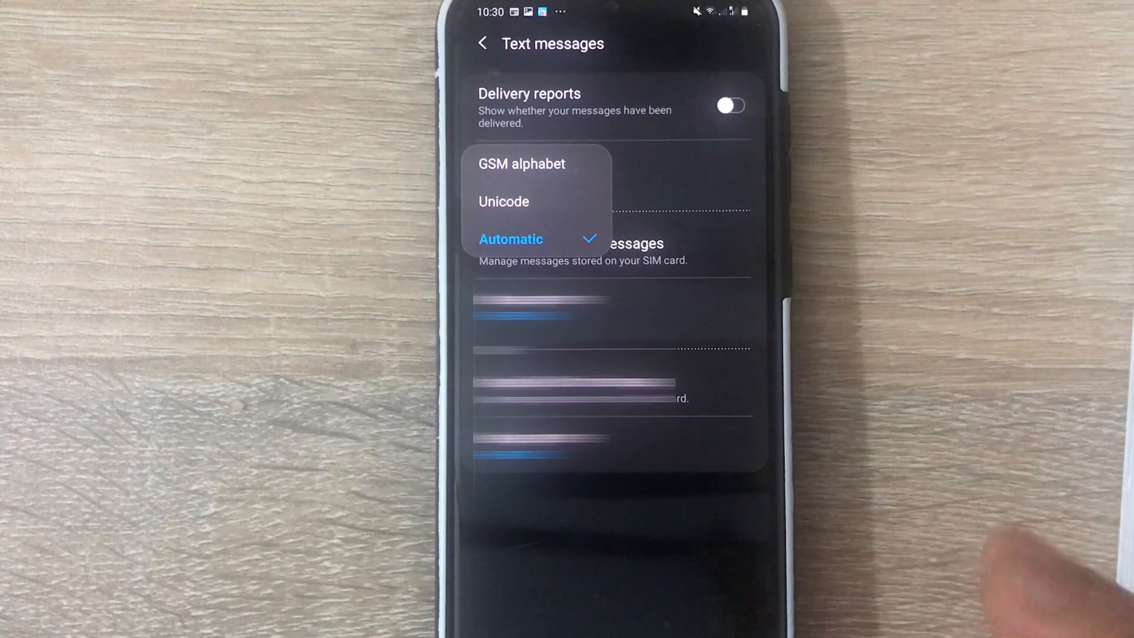
mouse_move(940, 347)
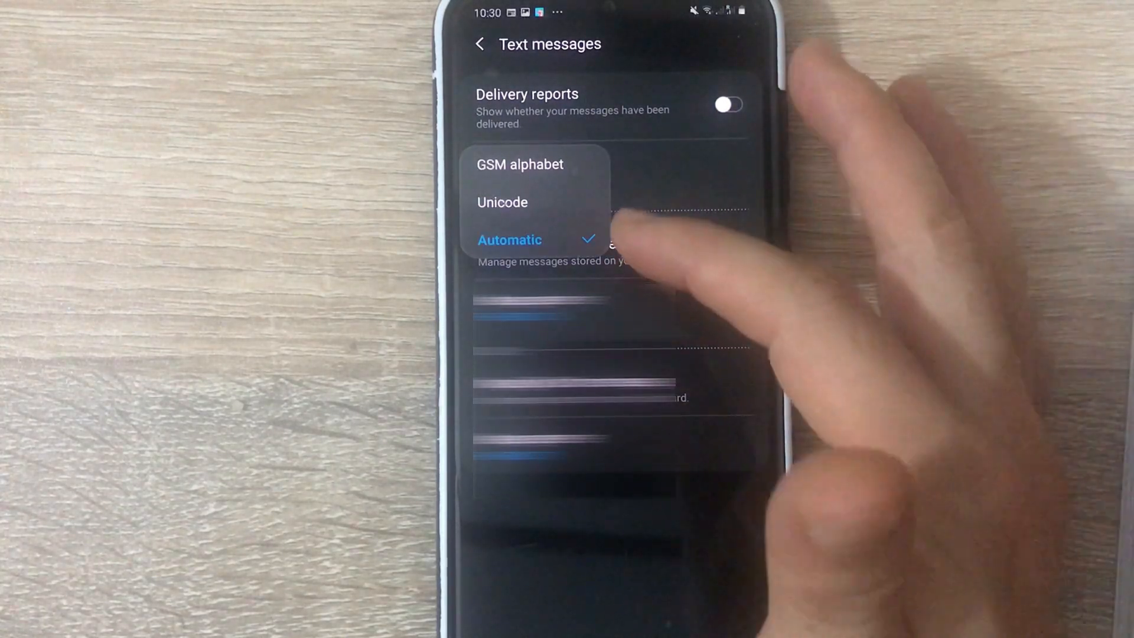
Step: Change the text message input mode from Automatic to GSM alphabet
left_click(509, 239)
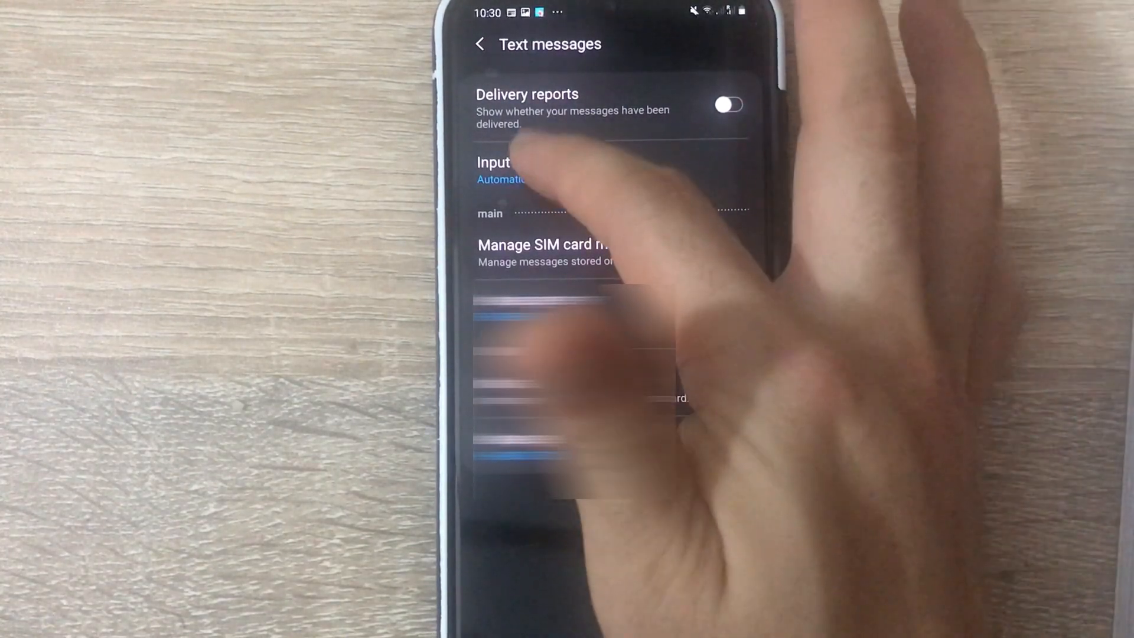
left_click(501, 170)
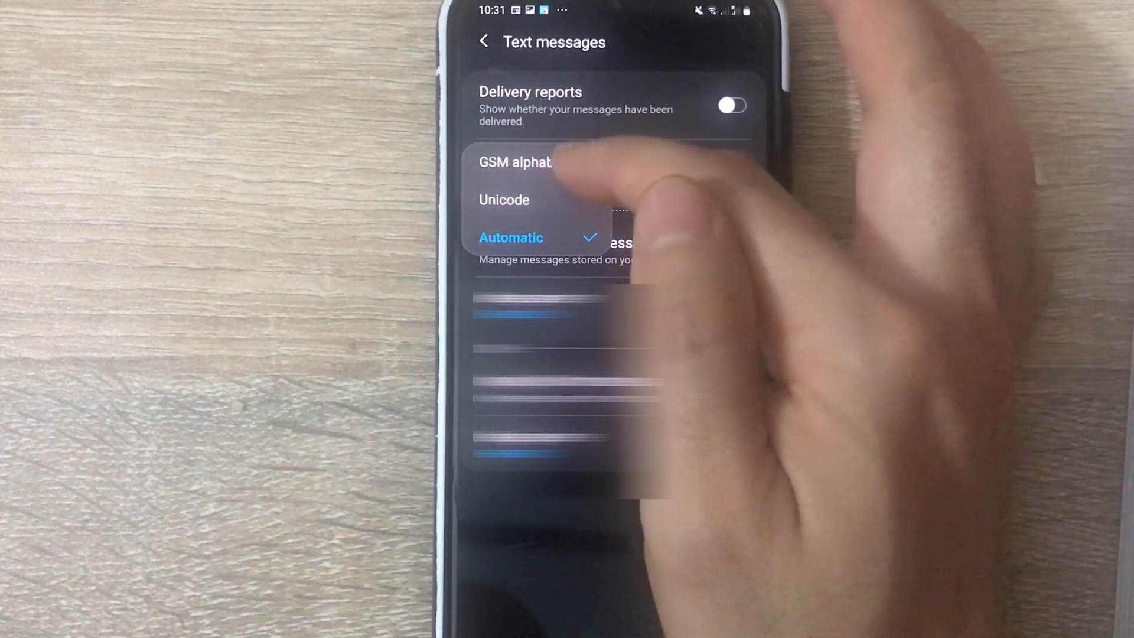
left_click(513, 162)
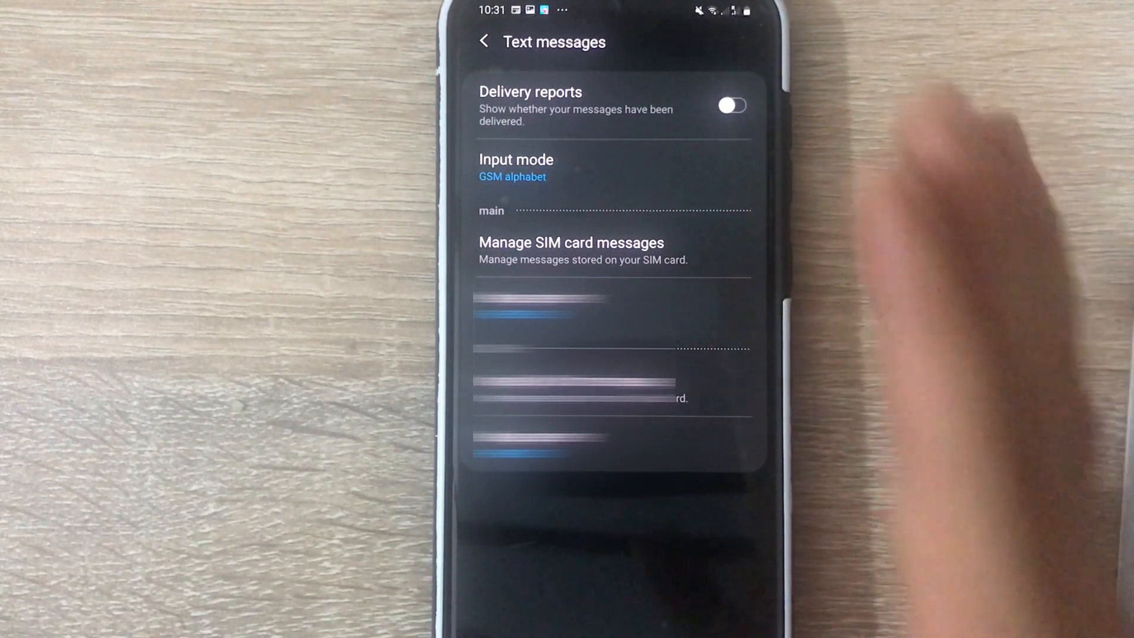
mouse_move(940, 290)
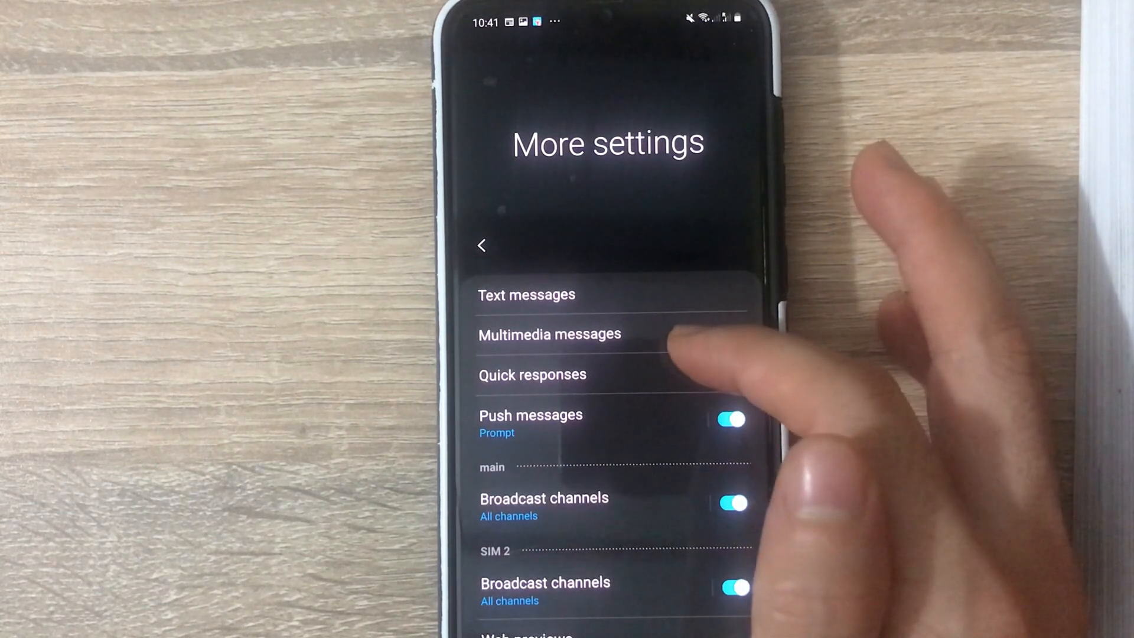
Step: Change Multimedia messages restrictions from Free to Restricted
left_click(550, 333)
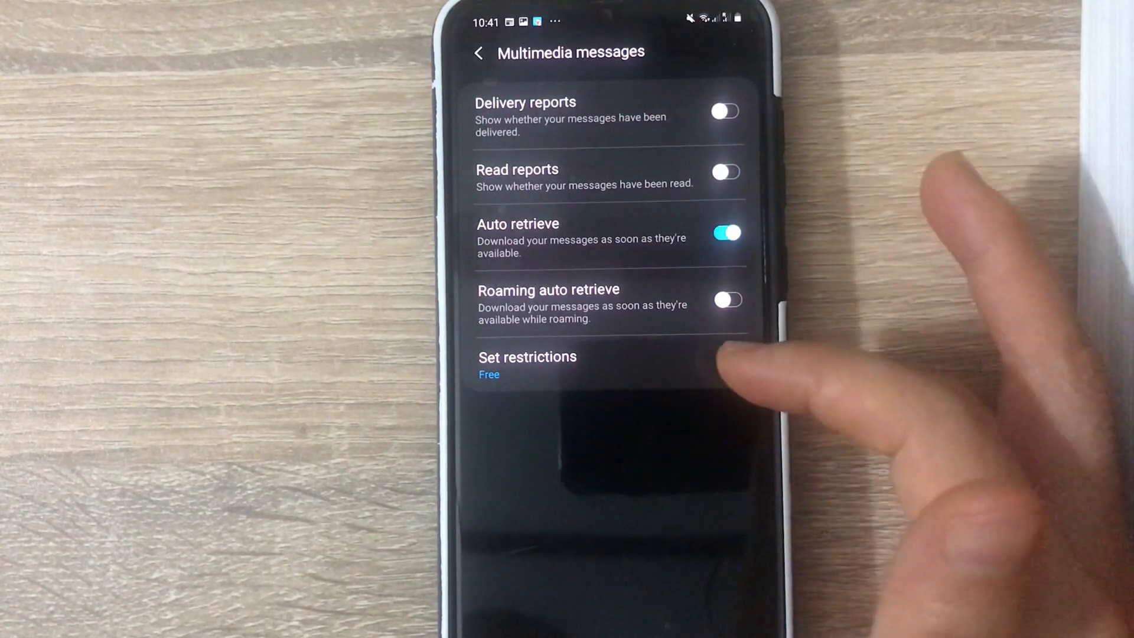
left_click(528, 362)
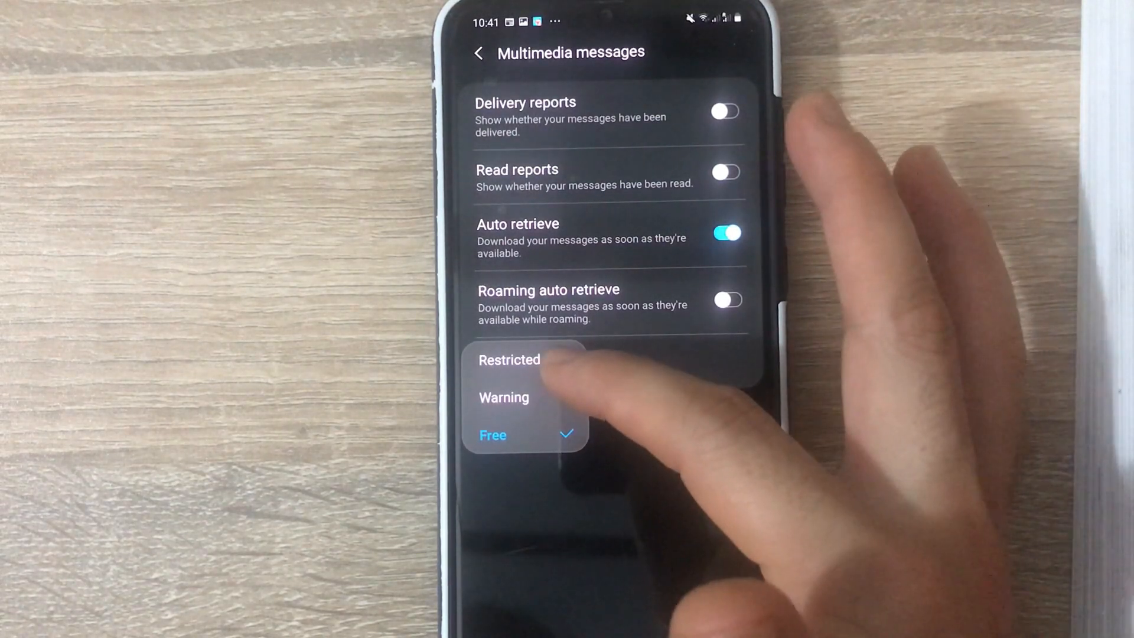
left_click(509, 360)
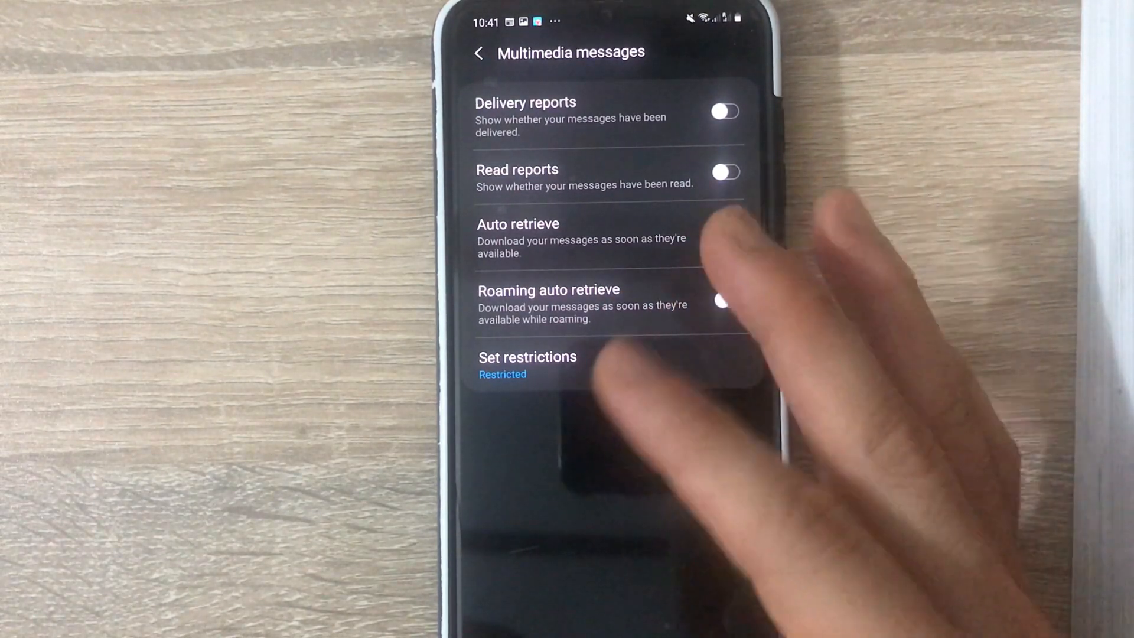
Step: Switch the multimedia Auto retrieve toggle off
left_click(726, 233)
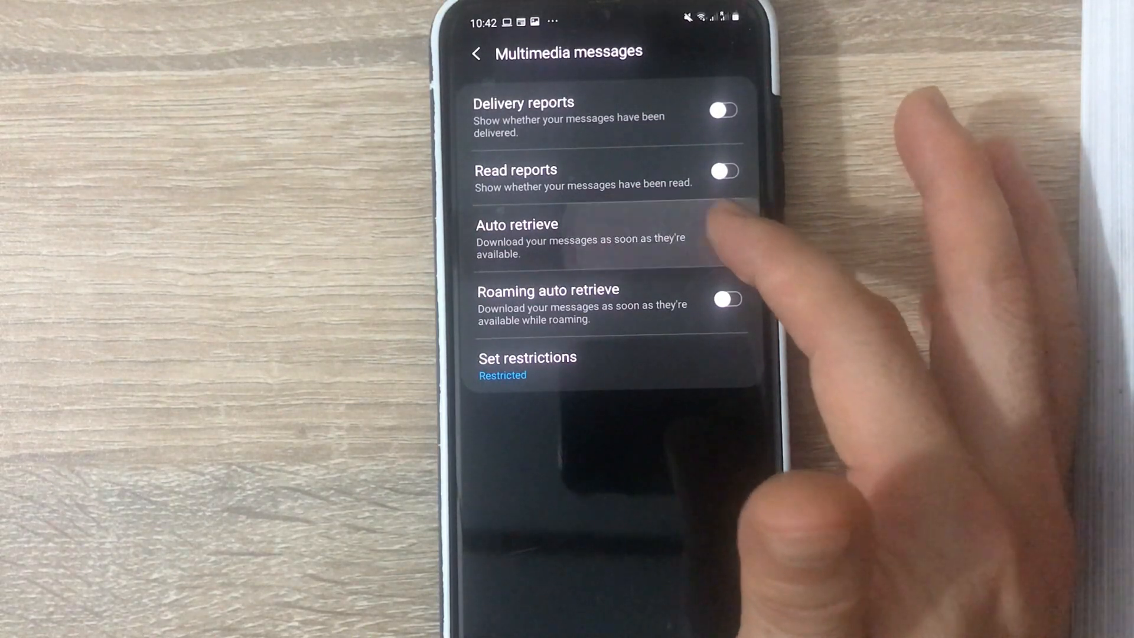
left_click(727, 232)
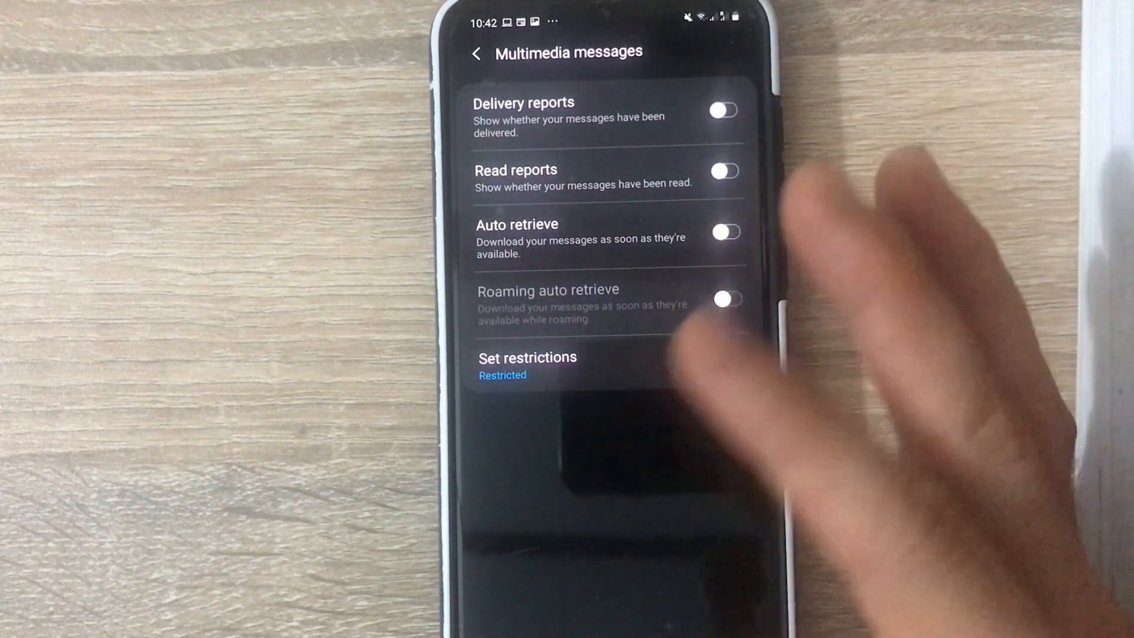